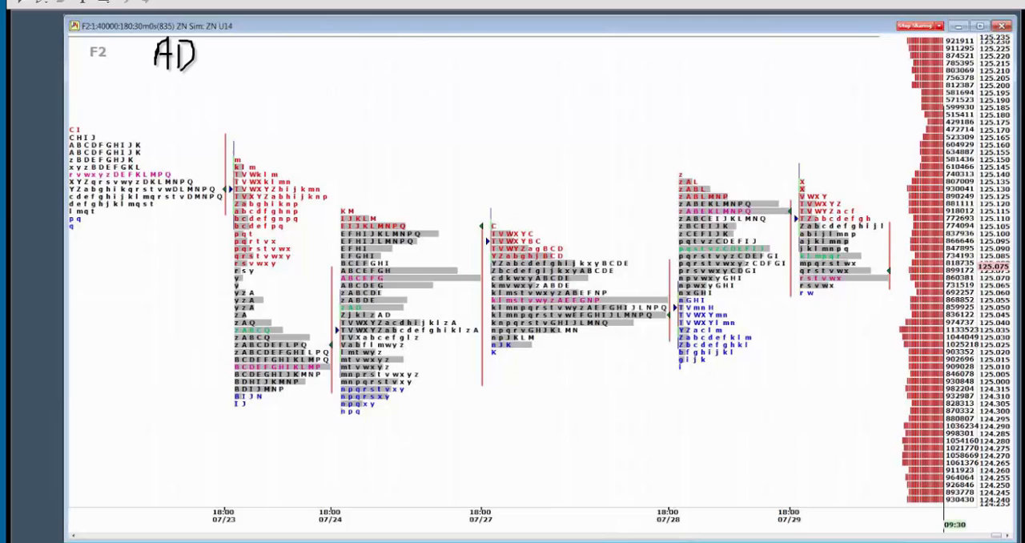
- Handwrite the 'ADP 235 k' note at the chart's top-left corner
{"action": "type", "text": "P"}
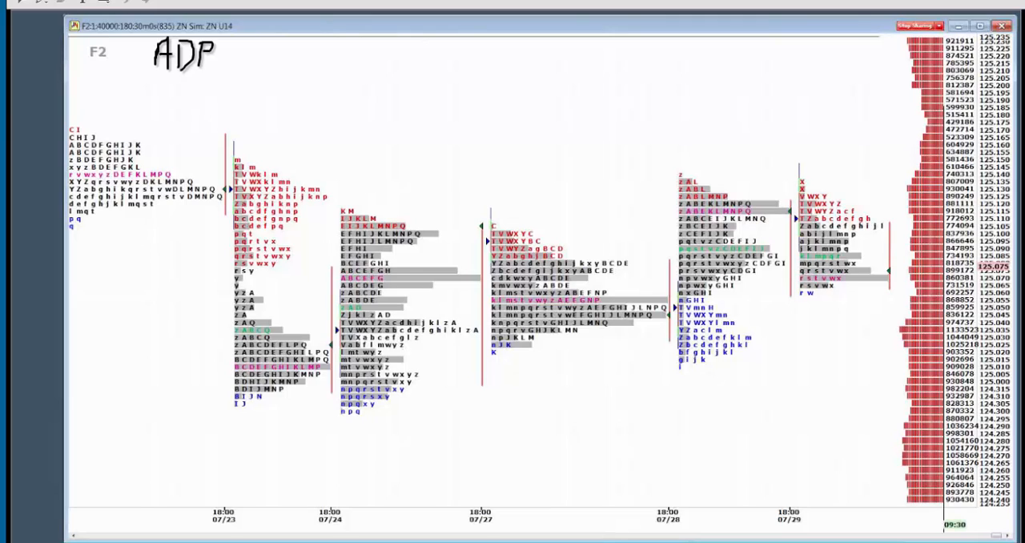
{"action": "type", "text": "2"}
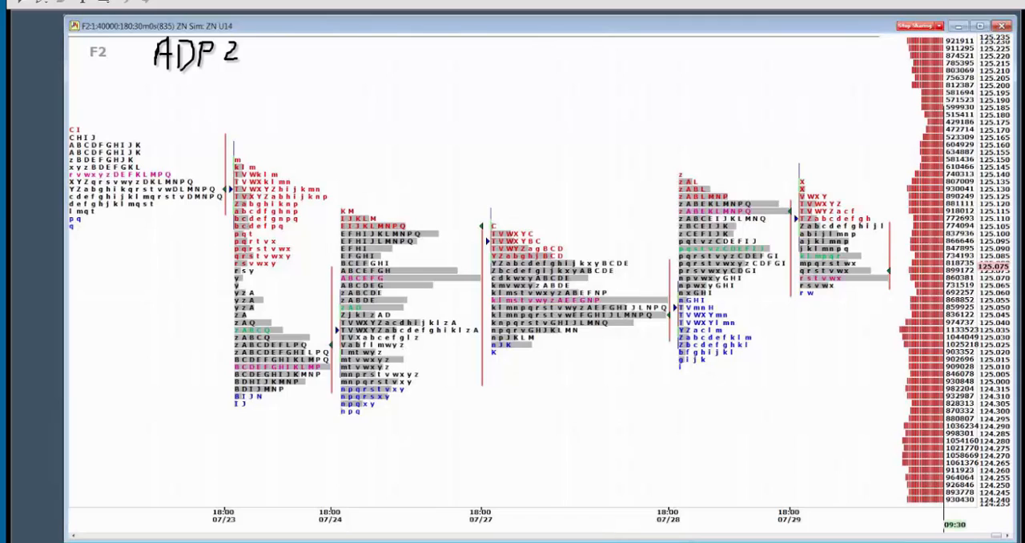
{"action": "type", "text": "3"}
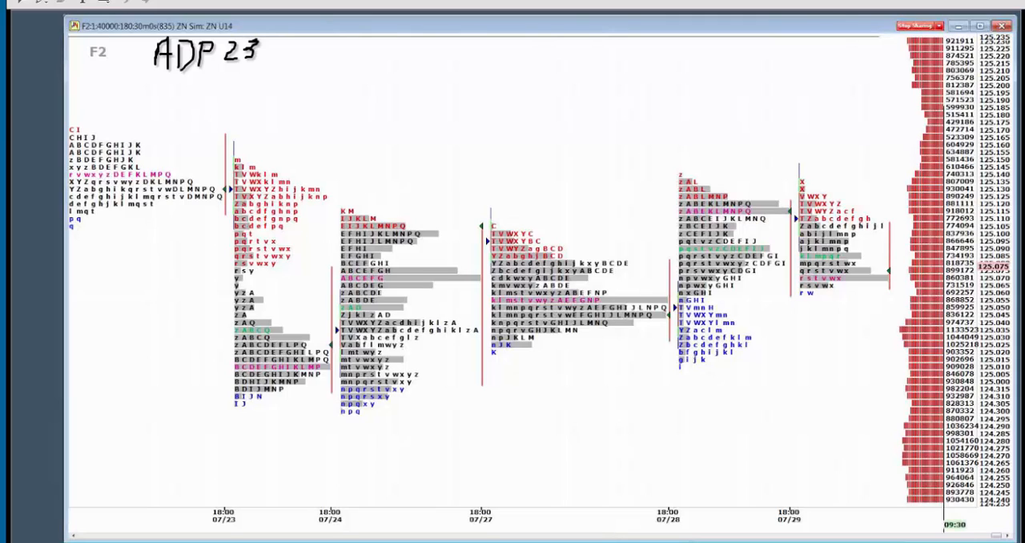
{"action": "type", "text": "5"}
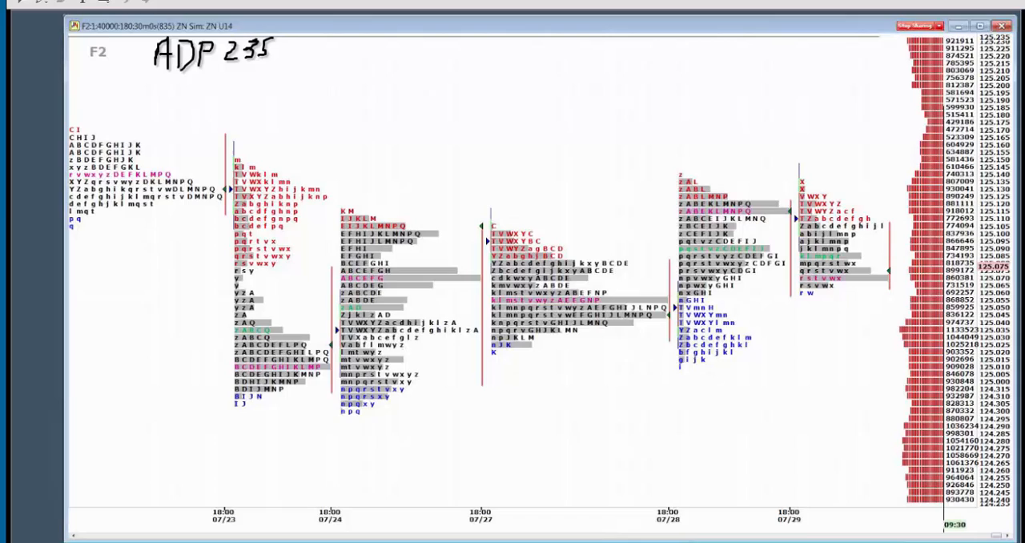
- Handwrite the '2Q +3.1' GDP note beneath the ADP line
{"action": "type", "text": "1"}
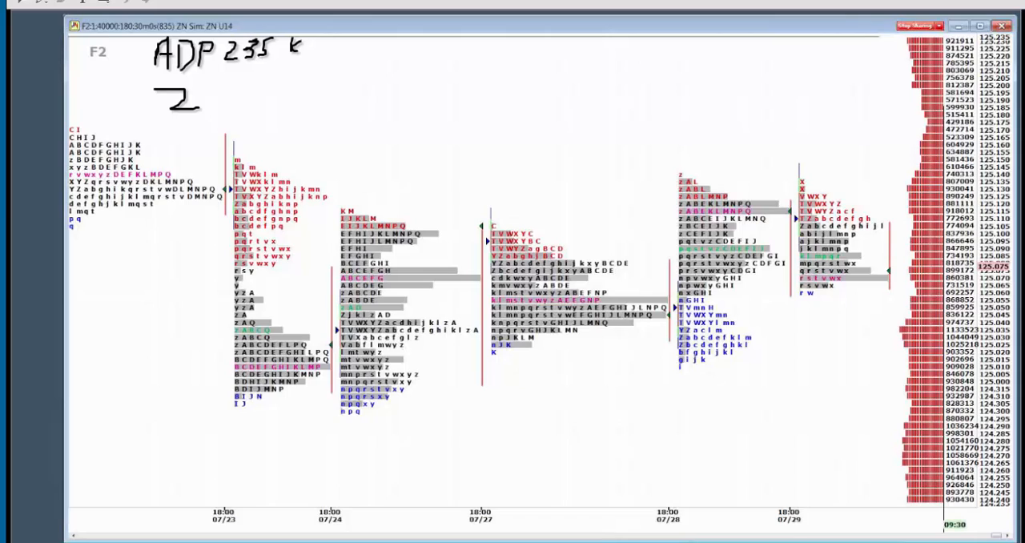
{"action": "type", "text": "0"}
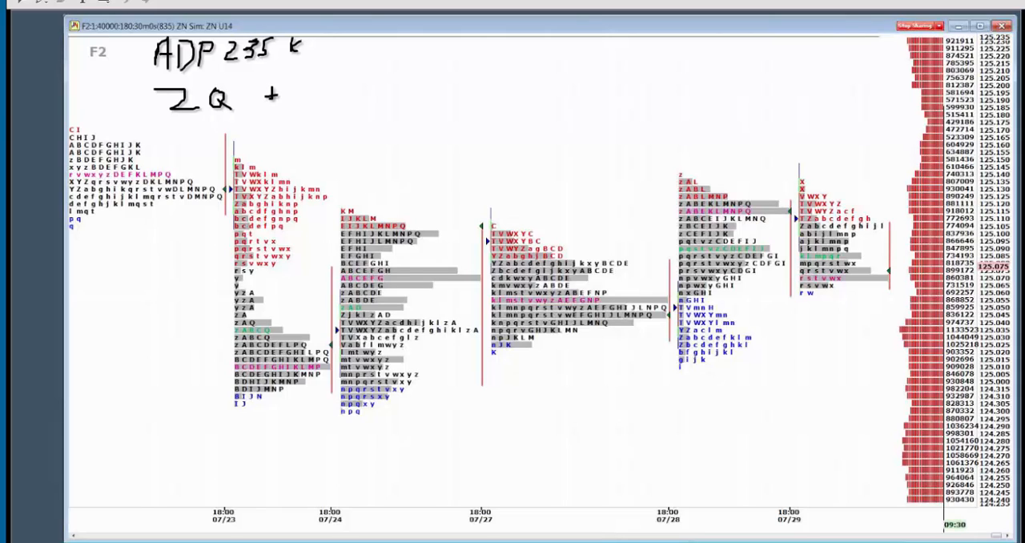
{"action": "type", "text": "3."}
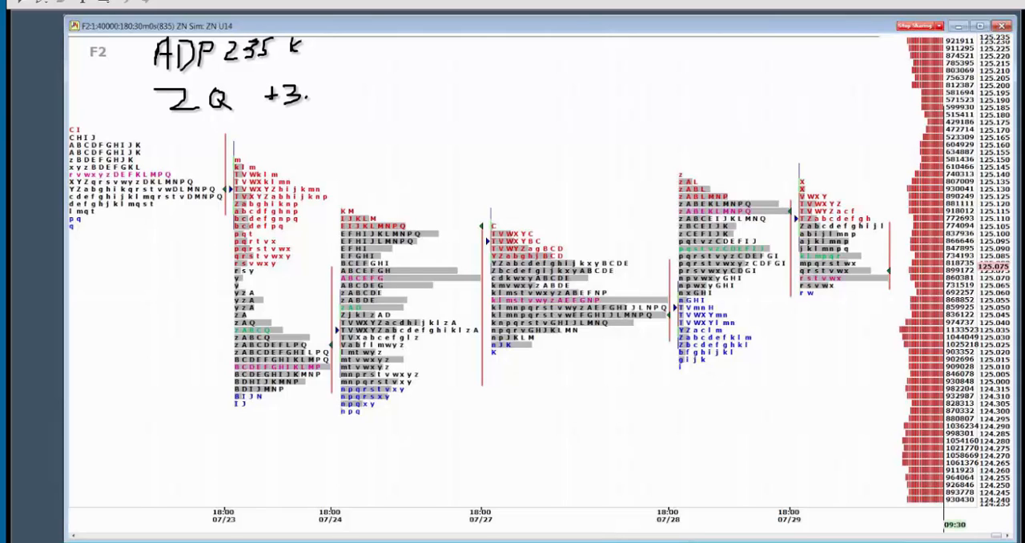
{"action": "type", "text": "1"}
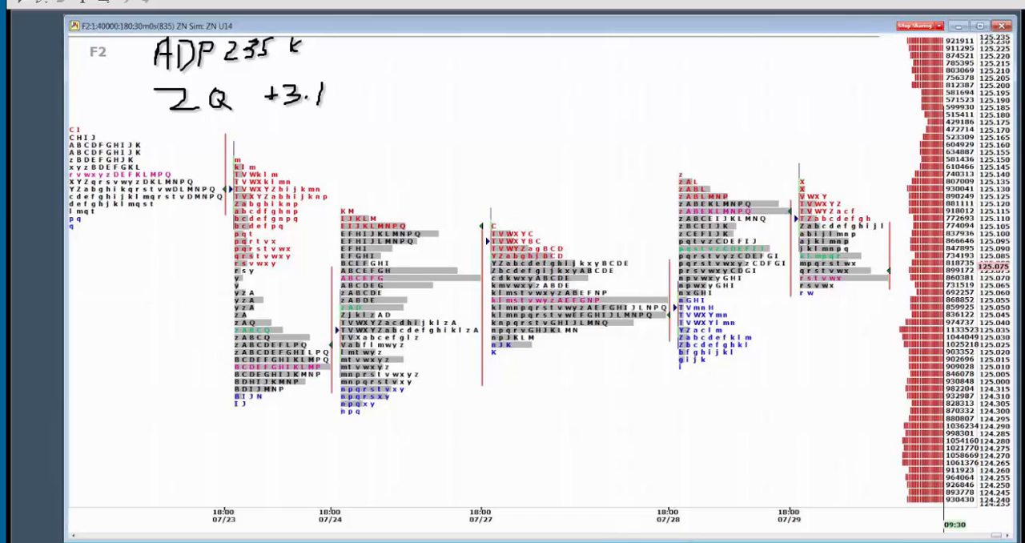
- Handwrite 'D 2.0' under the 2Q line and begin the 'C -.5' note below
{"action": "left_click_drag", "start_coordinate": [205, 125], "coordinate": [228, 157]}
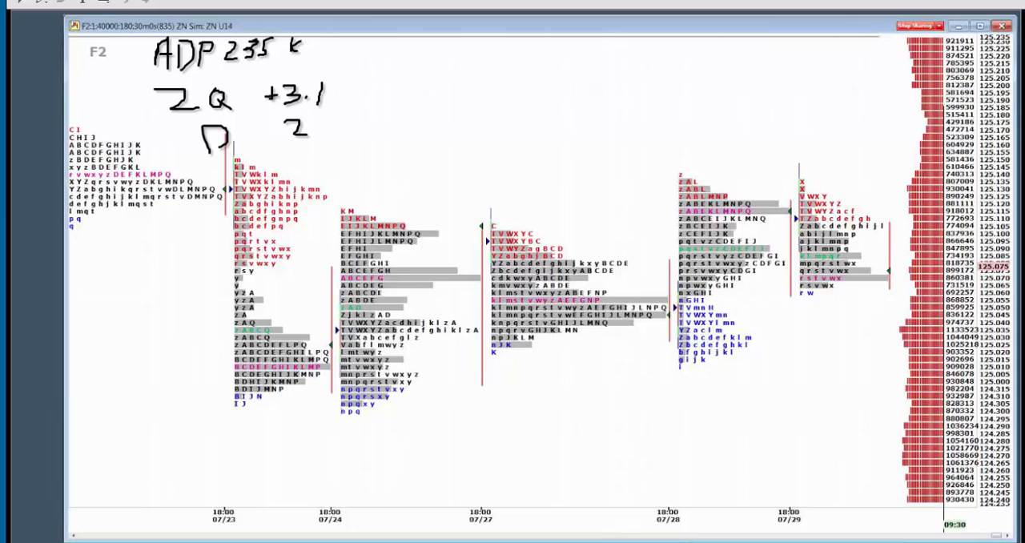
{"action": "type", "text": ".0"}
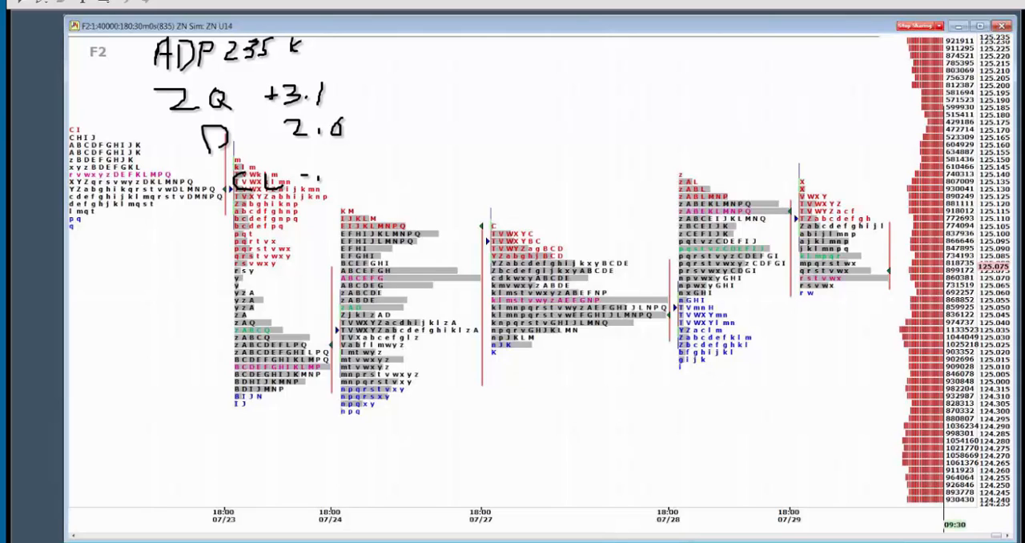
{"action": "type", "text": ".5"}
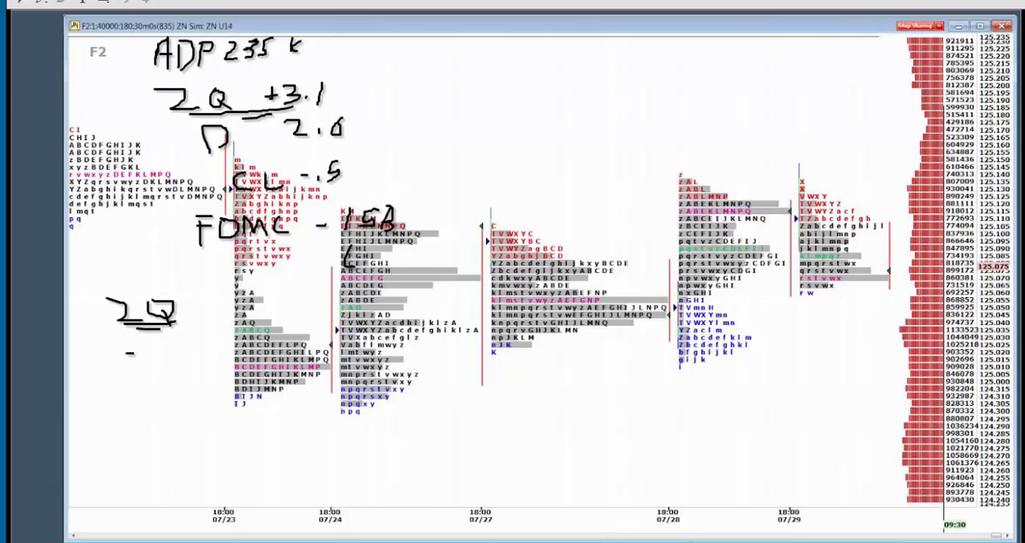
- Handwrite the -2.9 figure under the underlined 2Q and mark the price ladder
{"action": "type", "text": "-2."}
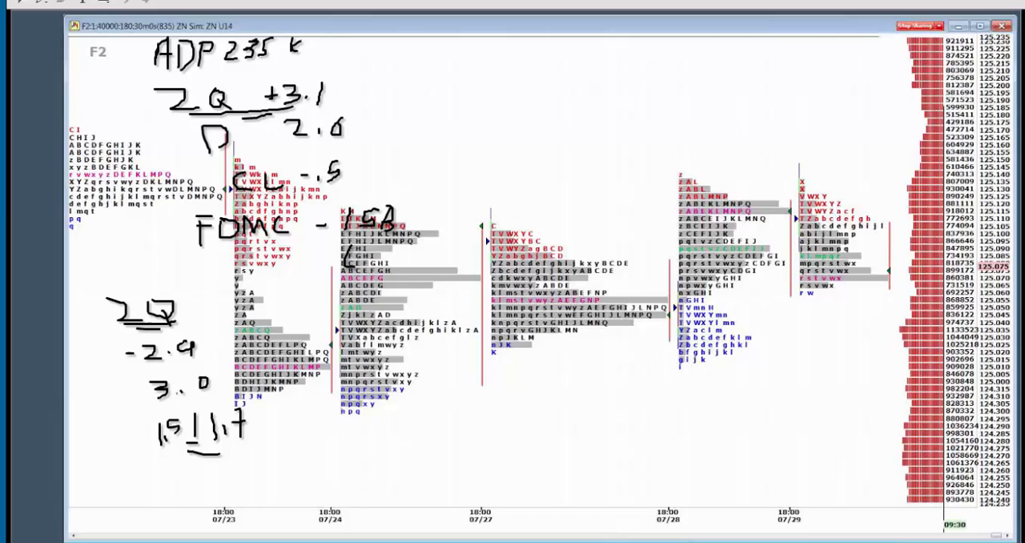
{"action": "left_click_drag", "start_coordinate": [179, 468], "coordinate": [168, 505]}
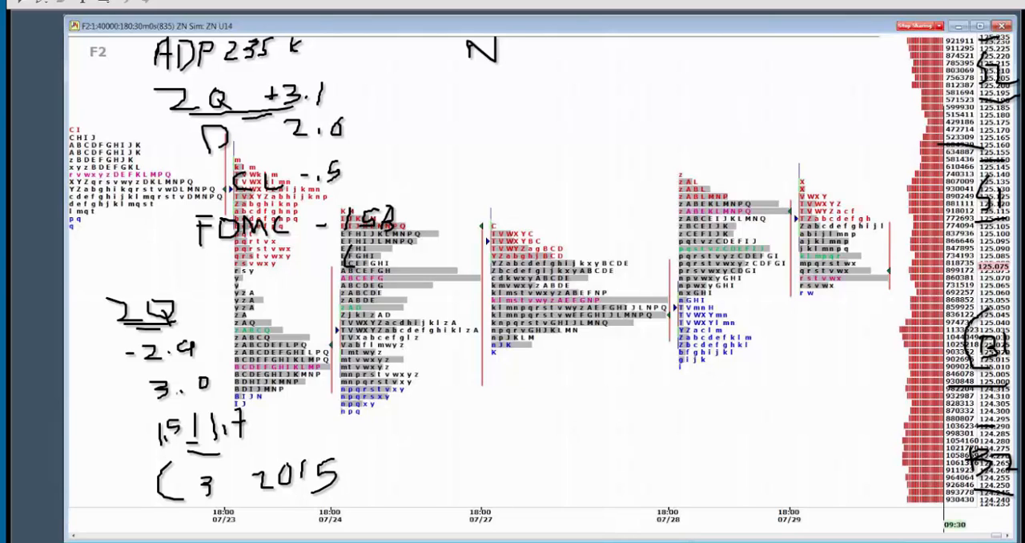
{"action": "left_click_drag", "start_coordinate": [500, 45], "coordinate": [515, 61]}
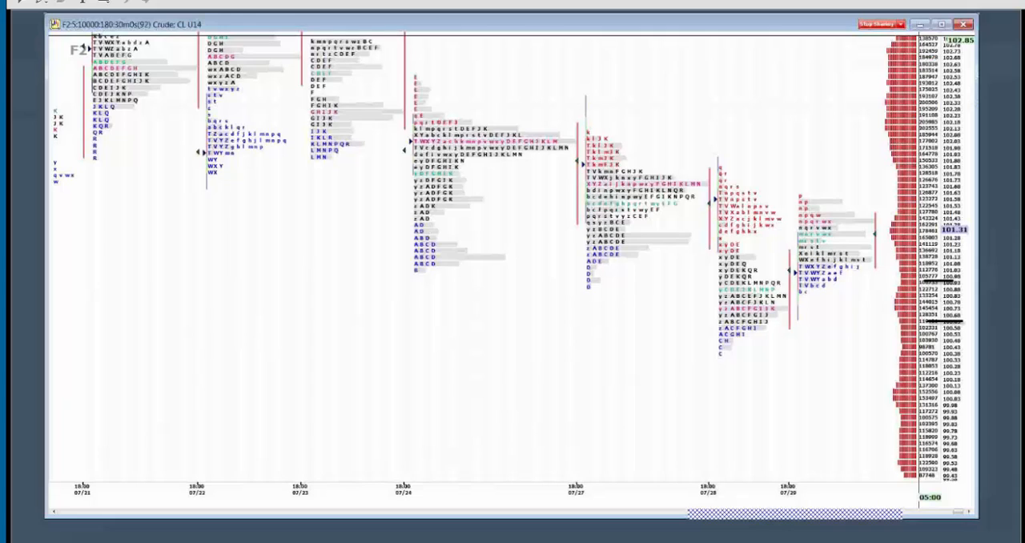
{"action": "mouse_move", "coordinate": [944, 317]}
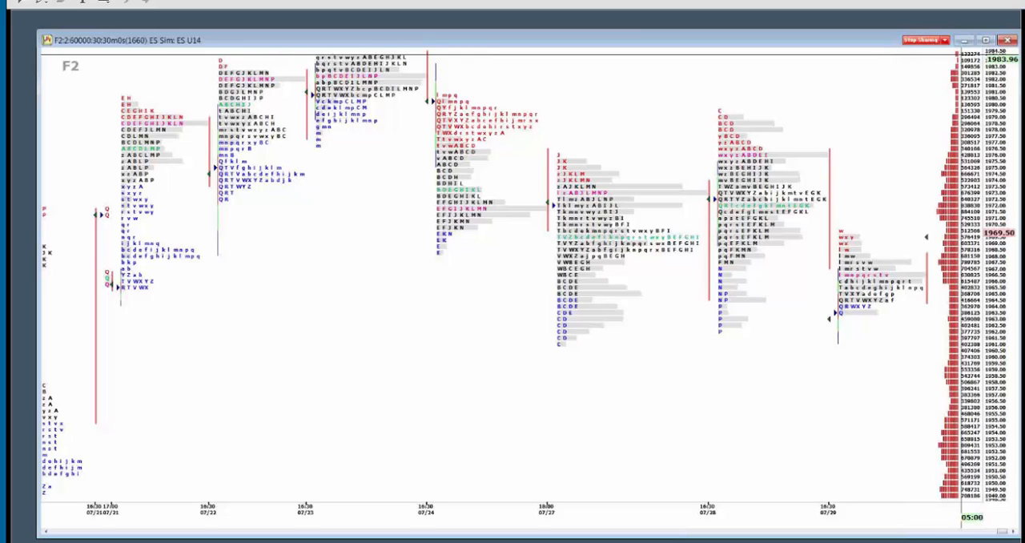
- Draw a downward arrow, write 'ADP 235' and the 'GDP 3.1 / 2.0' figures on the ES chart
{"action": "left_click_drag", "start_coordinate": [231, 268], "coordinate": [230, 339]}
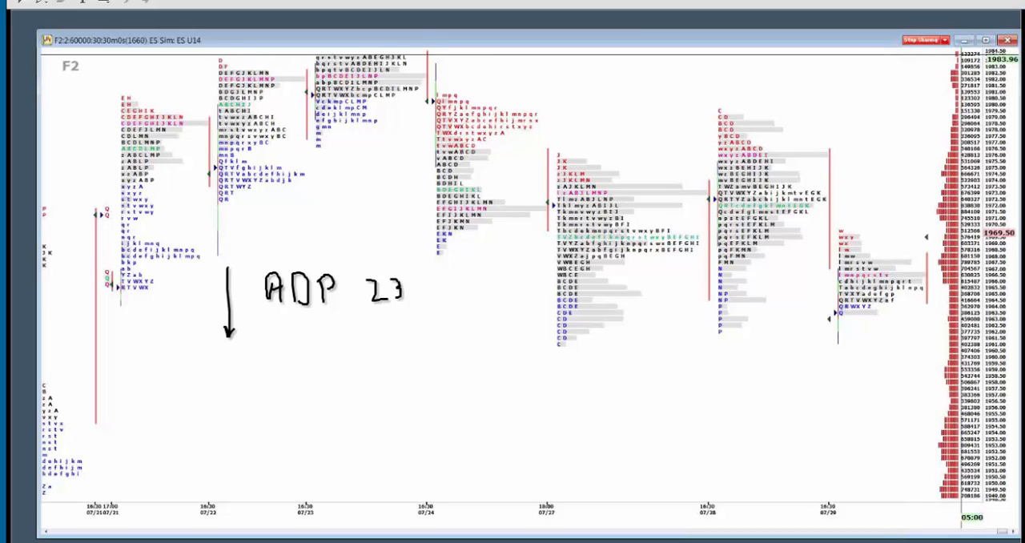
{"action": "type", "text": "5"}
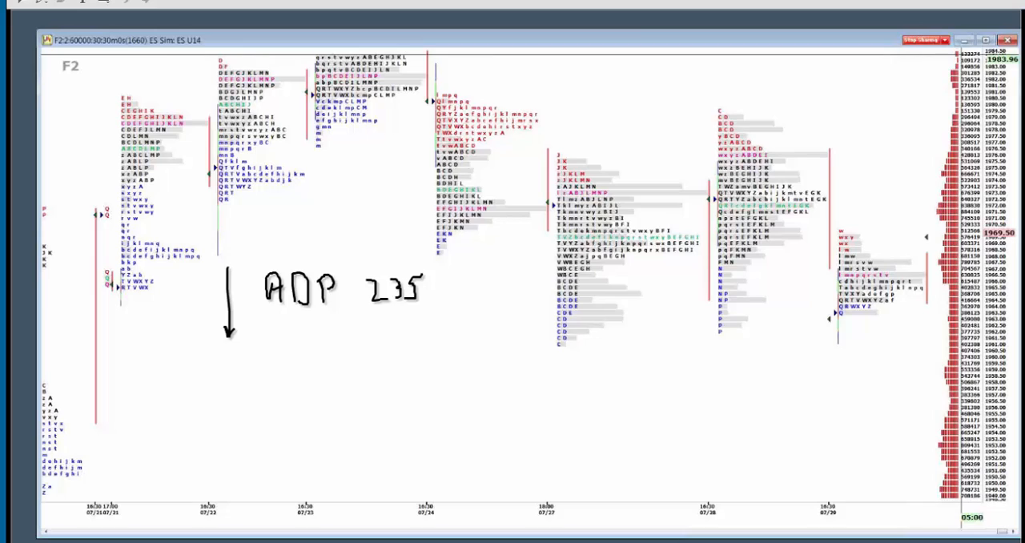
{"action": "left_click_drag", "start_coordinate": [301, 336], "coordinate": [296, 360]}
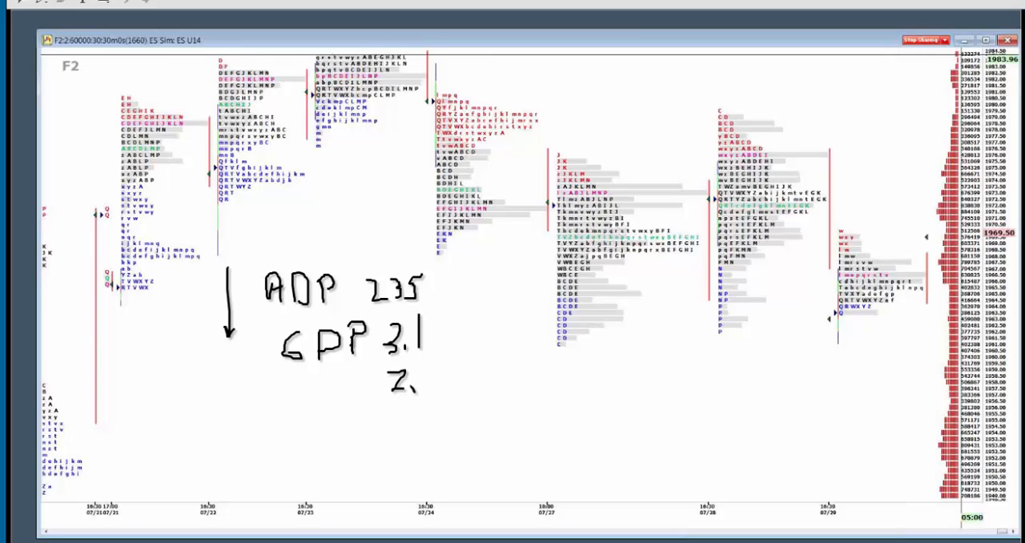
{"action": "type", "text": "0"}
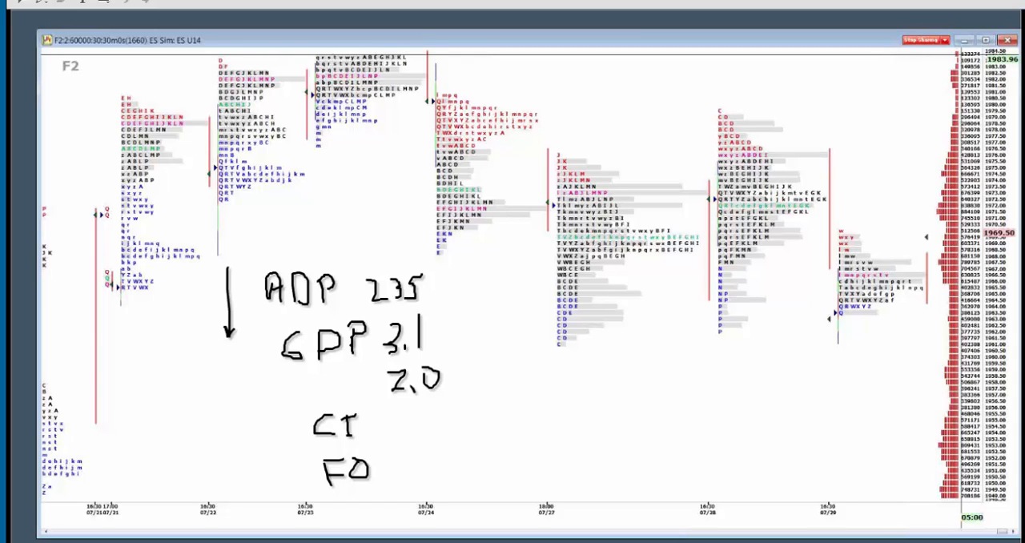
- Write 'FOMC -15/4' and draw a curved arrow linking it to the GDP note
{"action": "type", "text": "MC"}
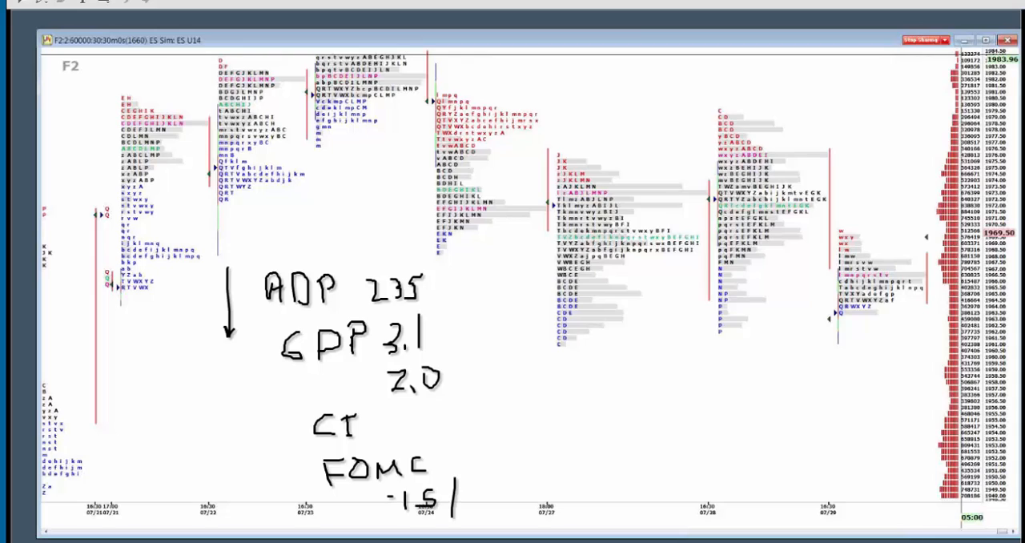
{"action": "type", "text": "4"}
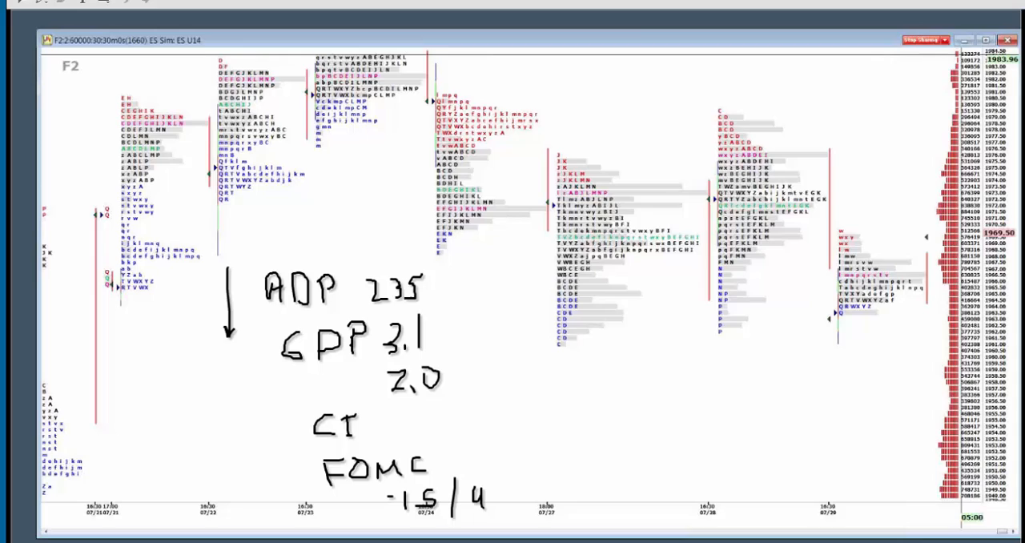
{"action": "left_click_drag", "start_coordinate": [296, 497], "coordinate": [317, 360]}
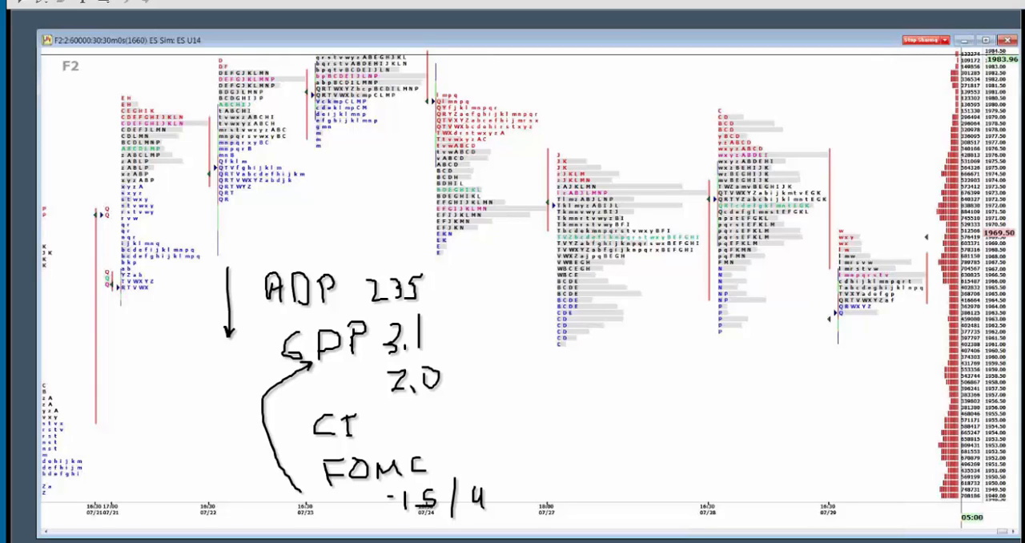